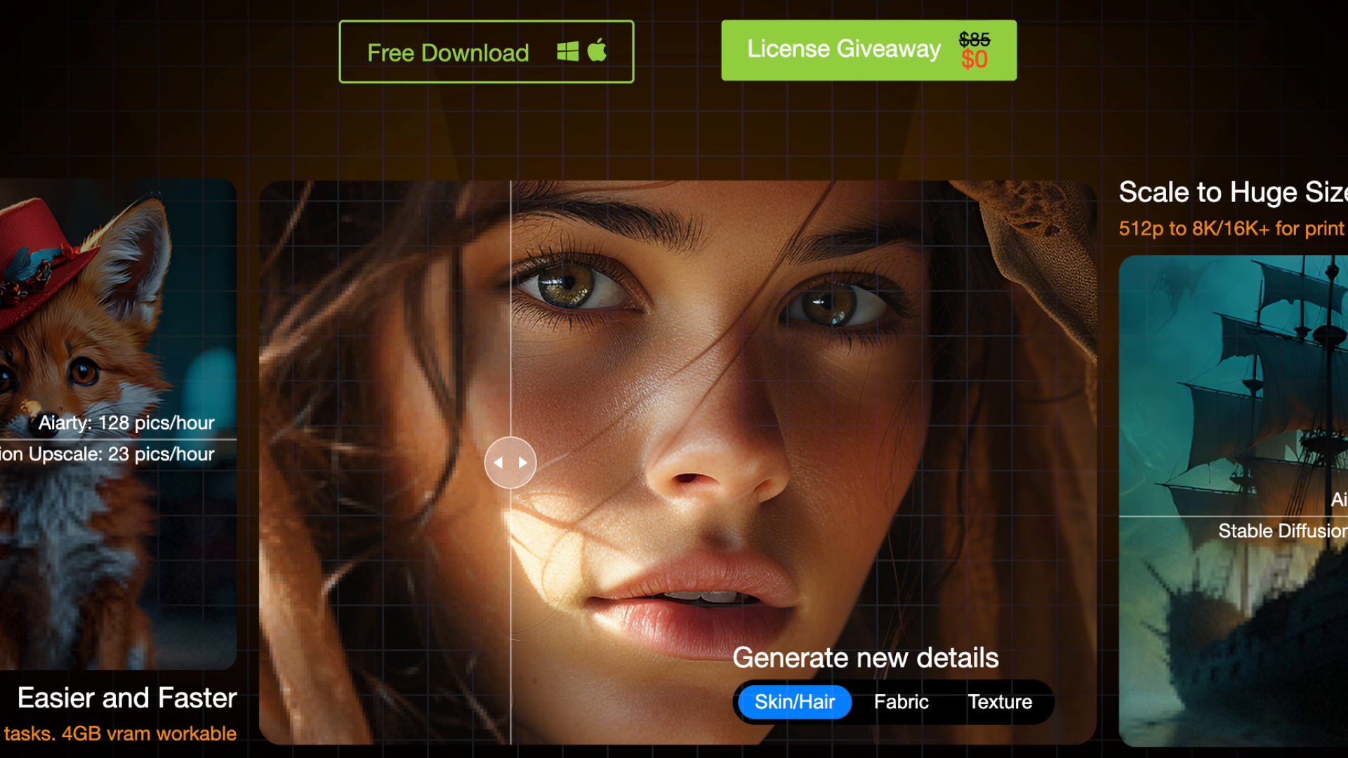
Step: Open beautiful-girl-surrounded-by-flowers.jpg from the Images folder in Aiarty
scroll(up, 3)
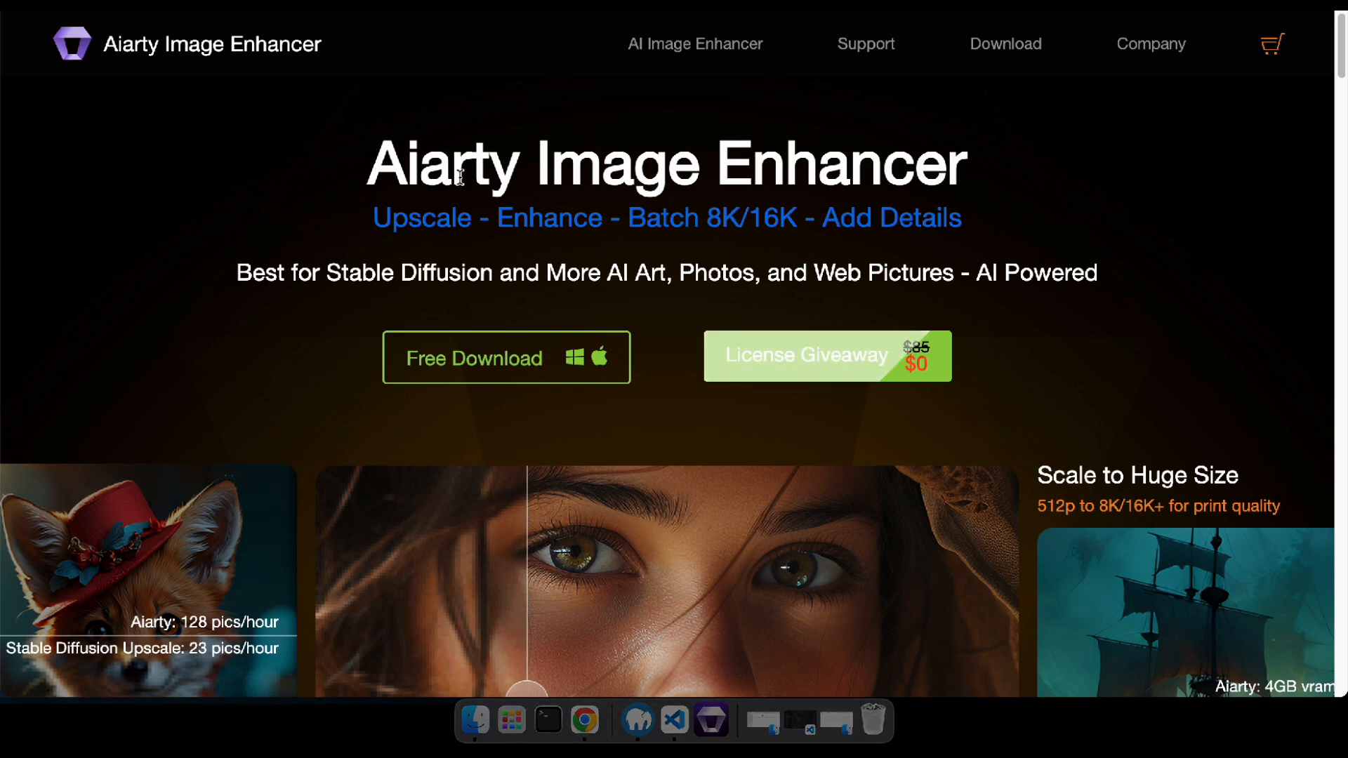
mouse_move(477, 357)
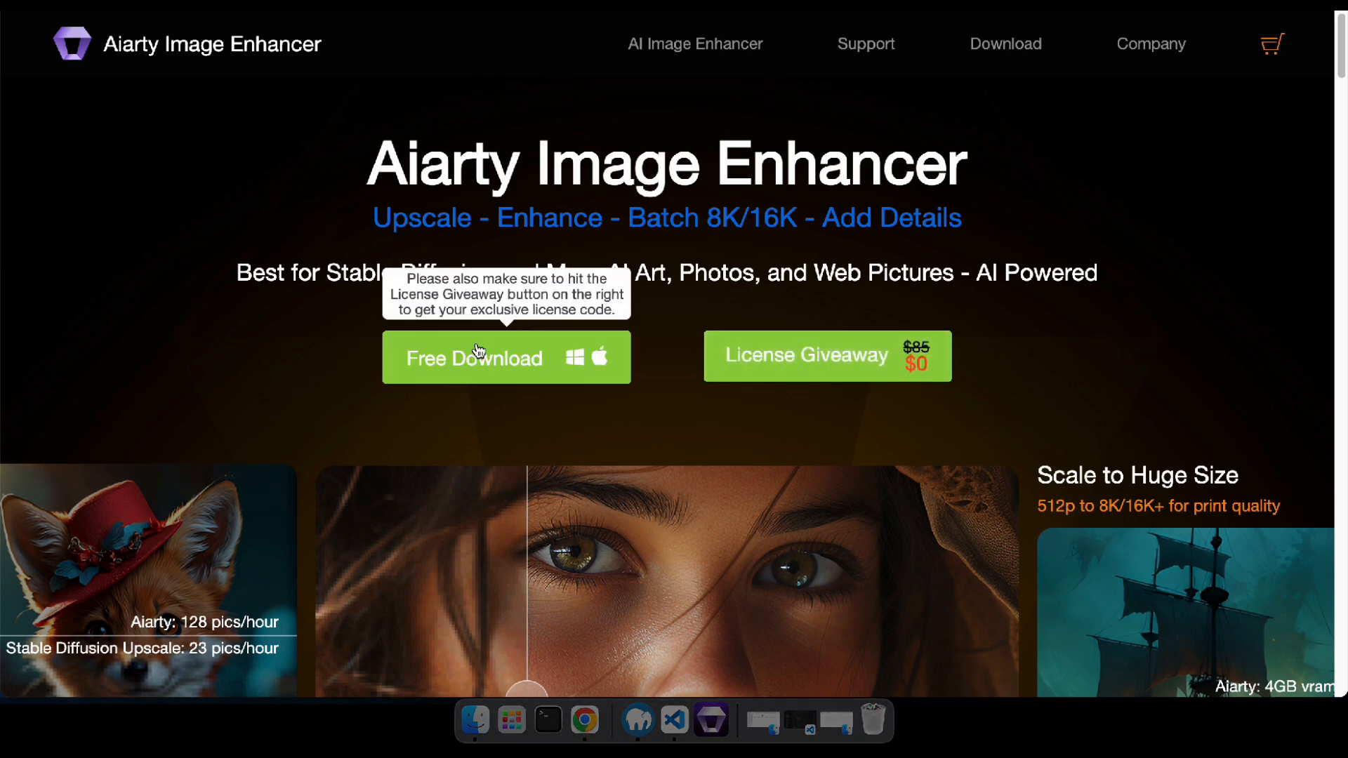
mouse_move(567, 398)
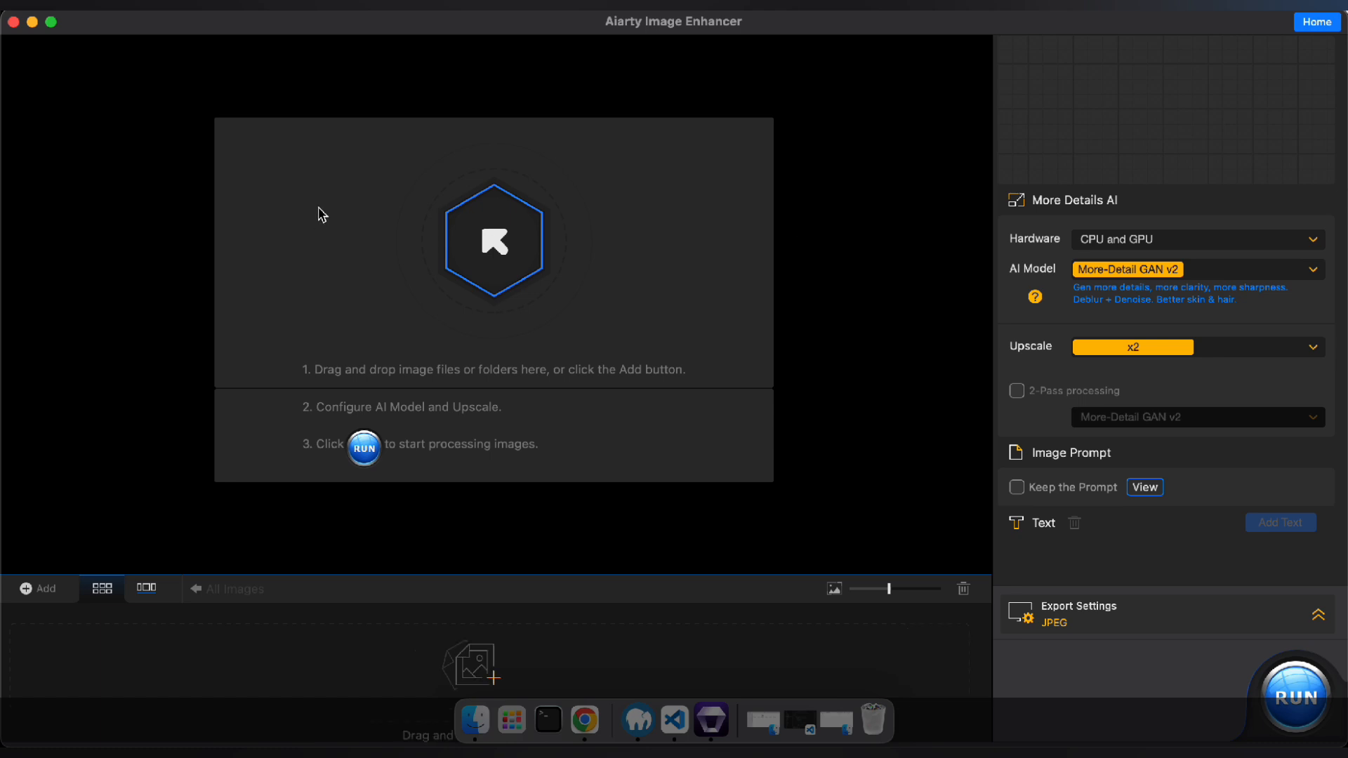
mouse_move(474, 720)
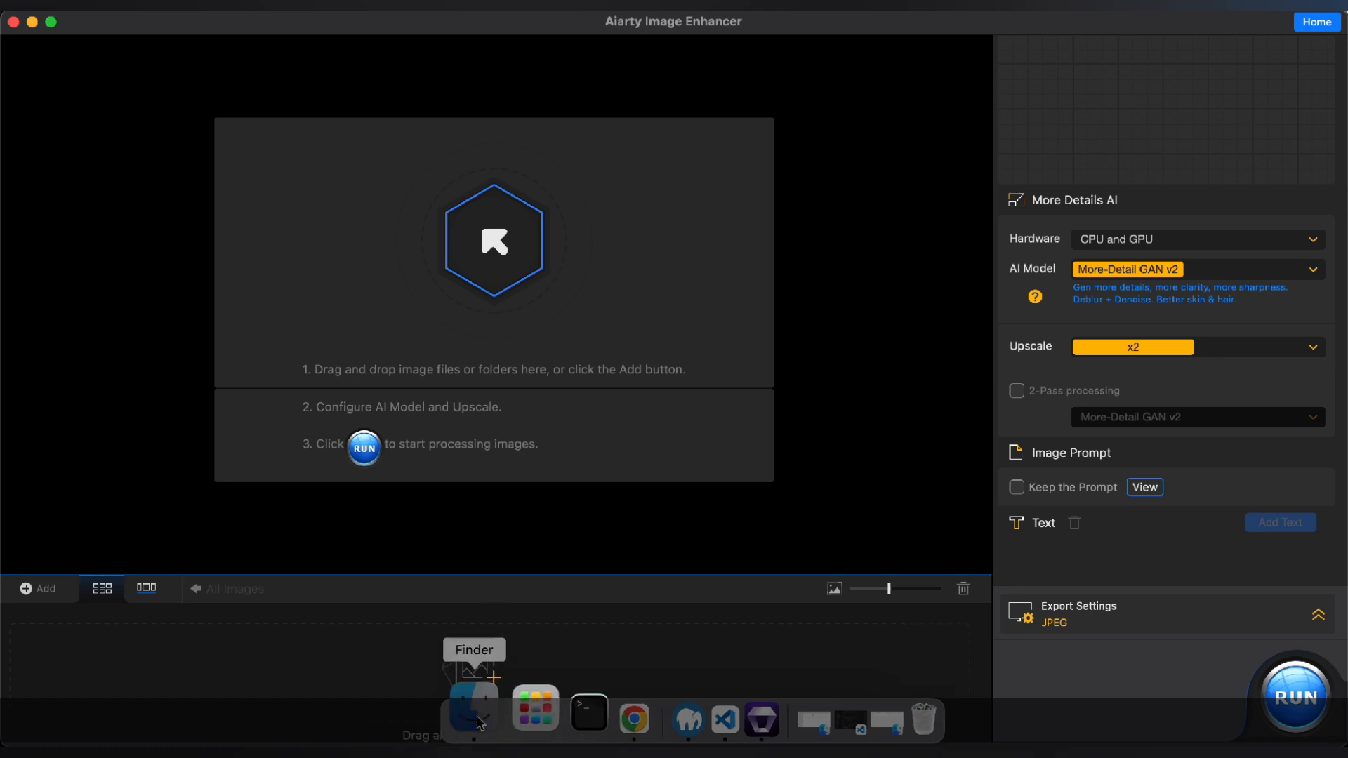
click(473, 712)
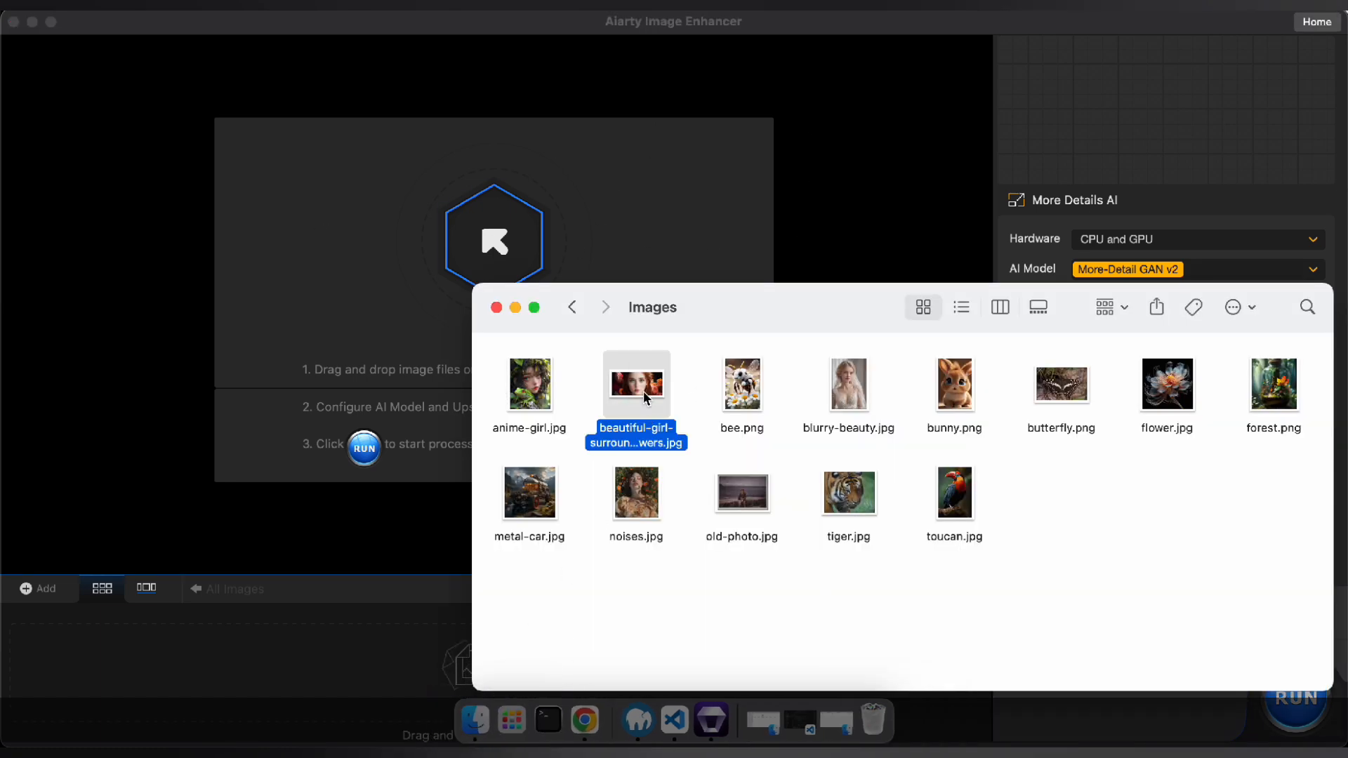
double_click(636, 384)
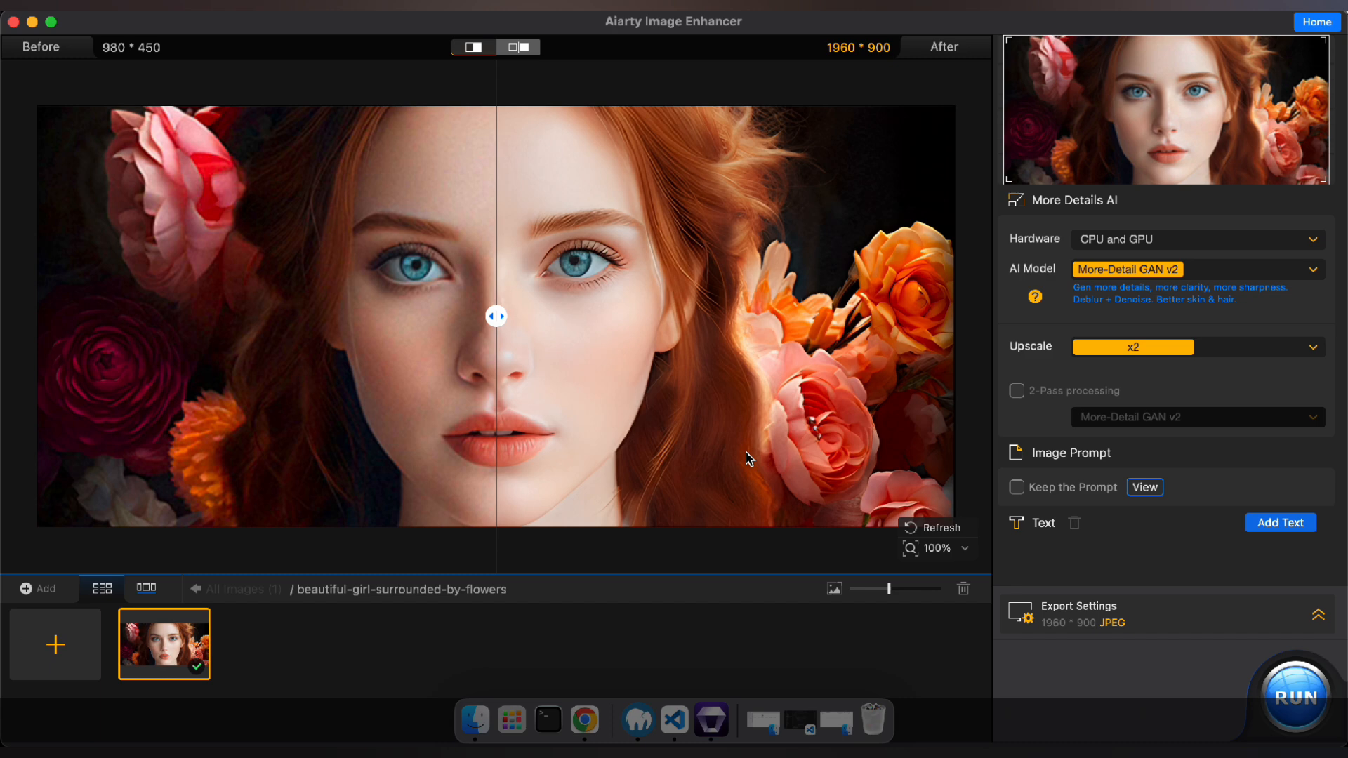
drag(496, 315, 301, 315)
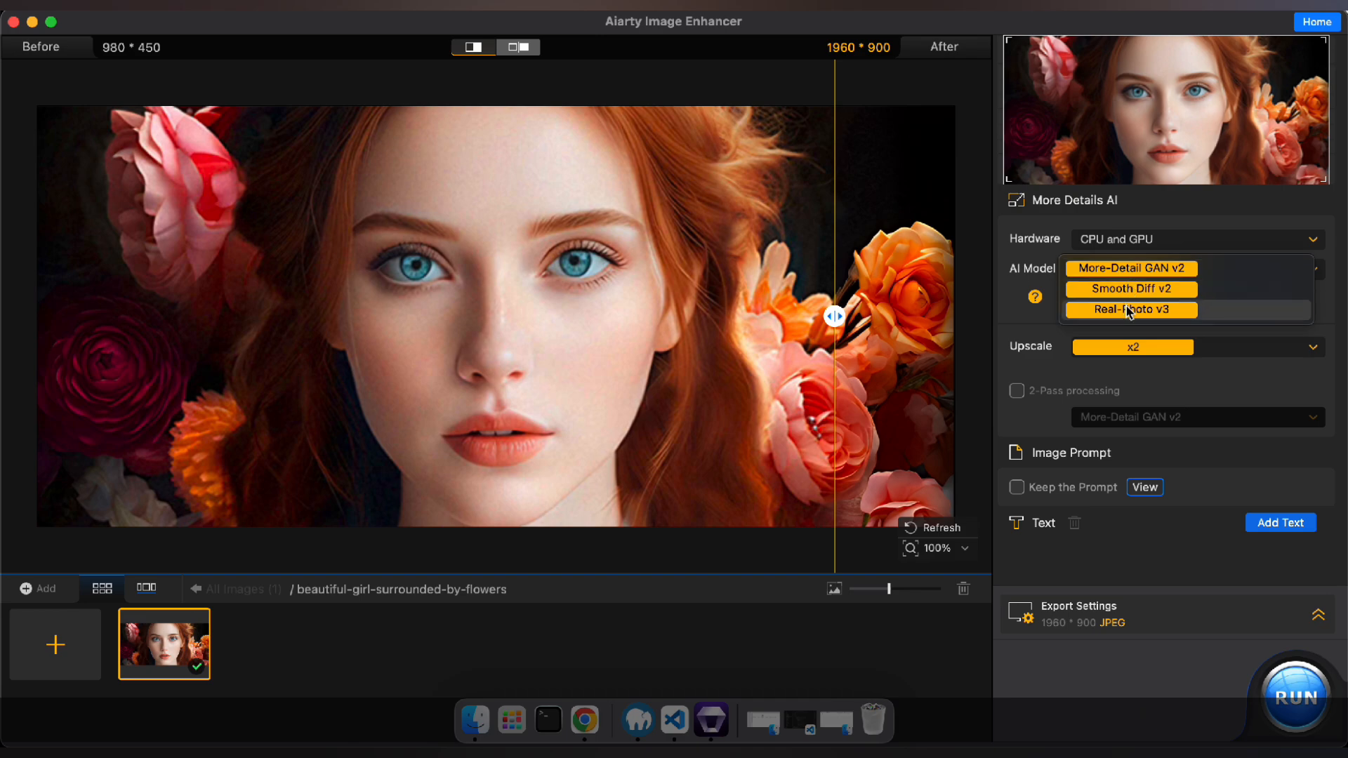
mouse_move(1134, 292)
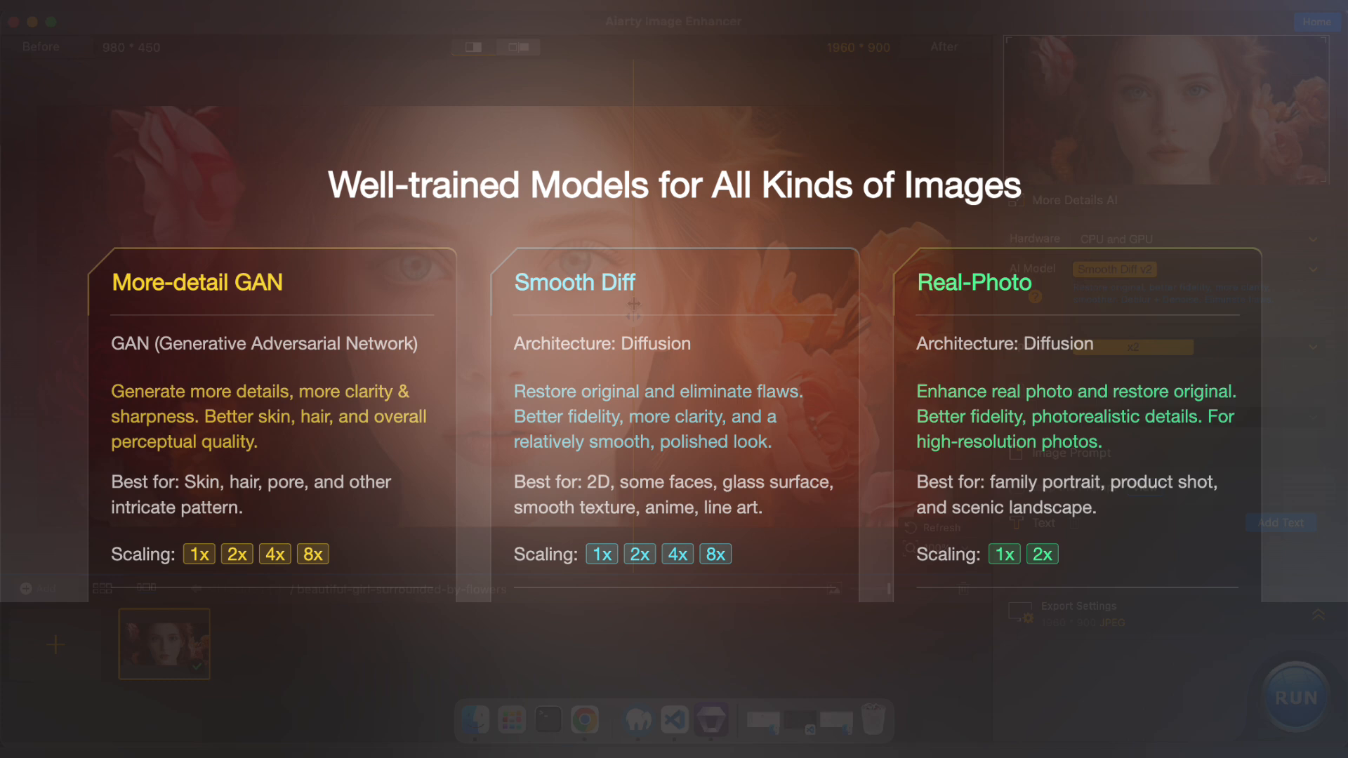
mouse_move(831, 306)
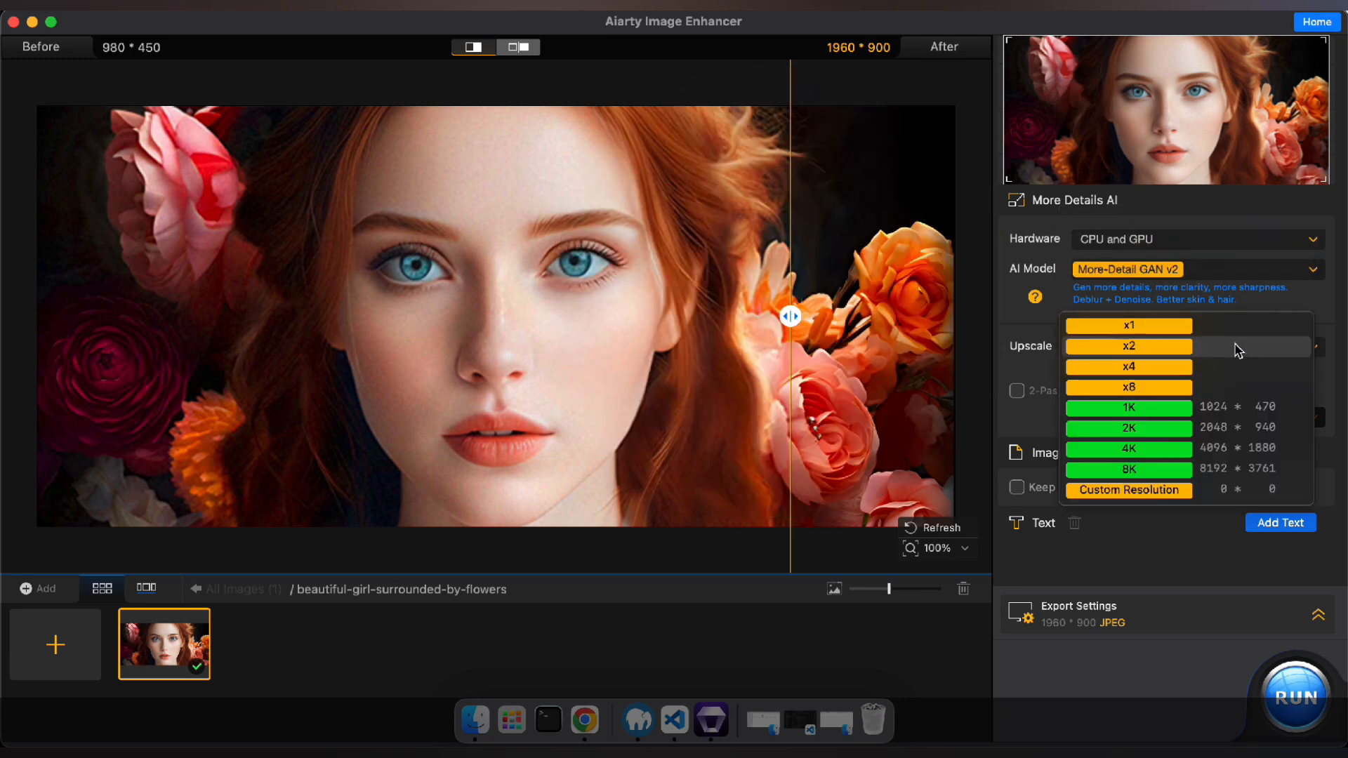
mouse_move(1156, 461)
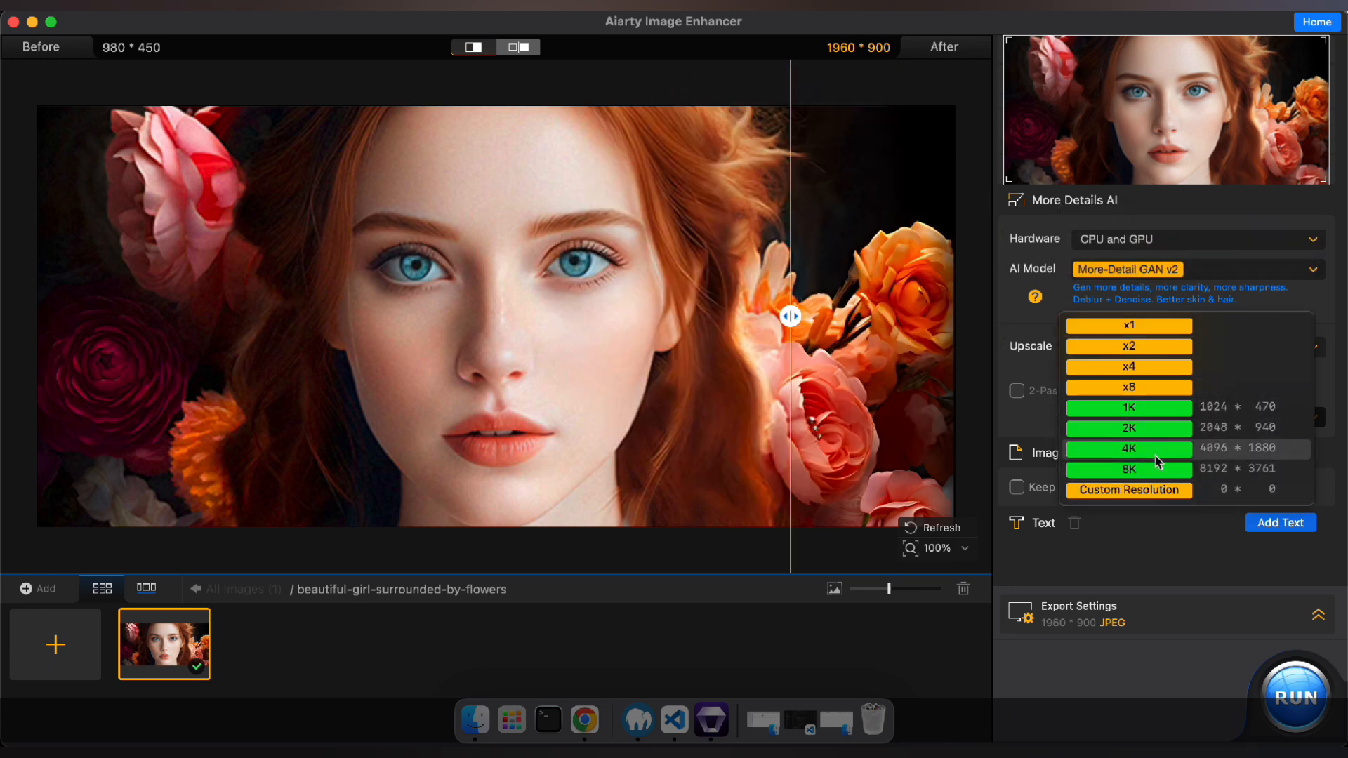
Step: Export the flower portrait at x2 as JPEG quality 100 to Aiarty Output
click(1127, 346)
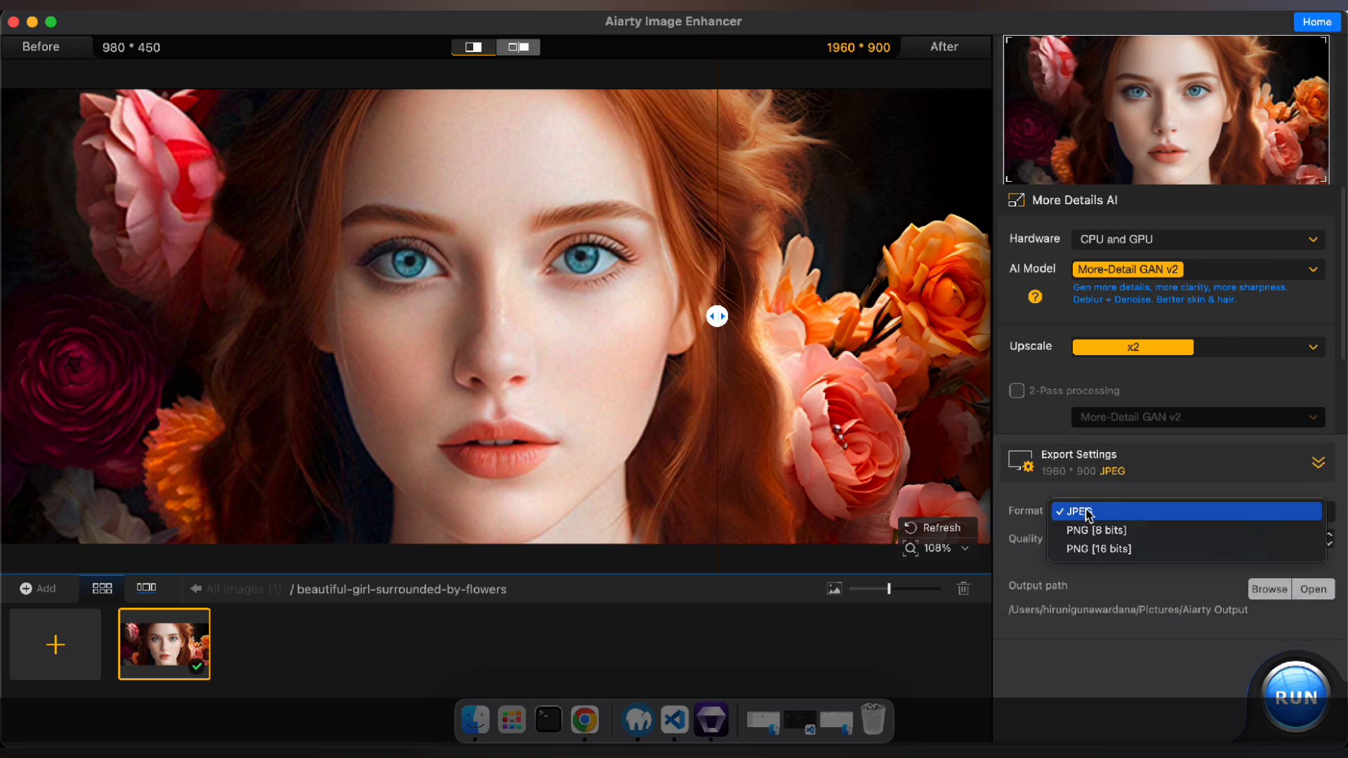
click(1081, 511)
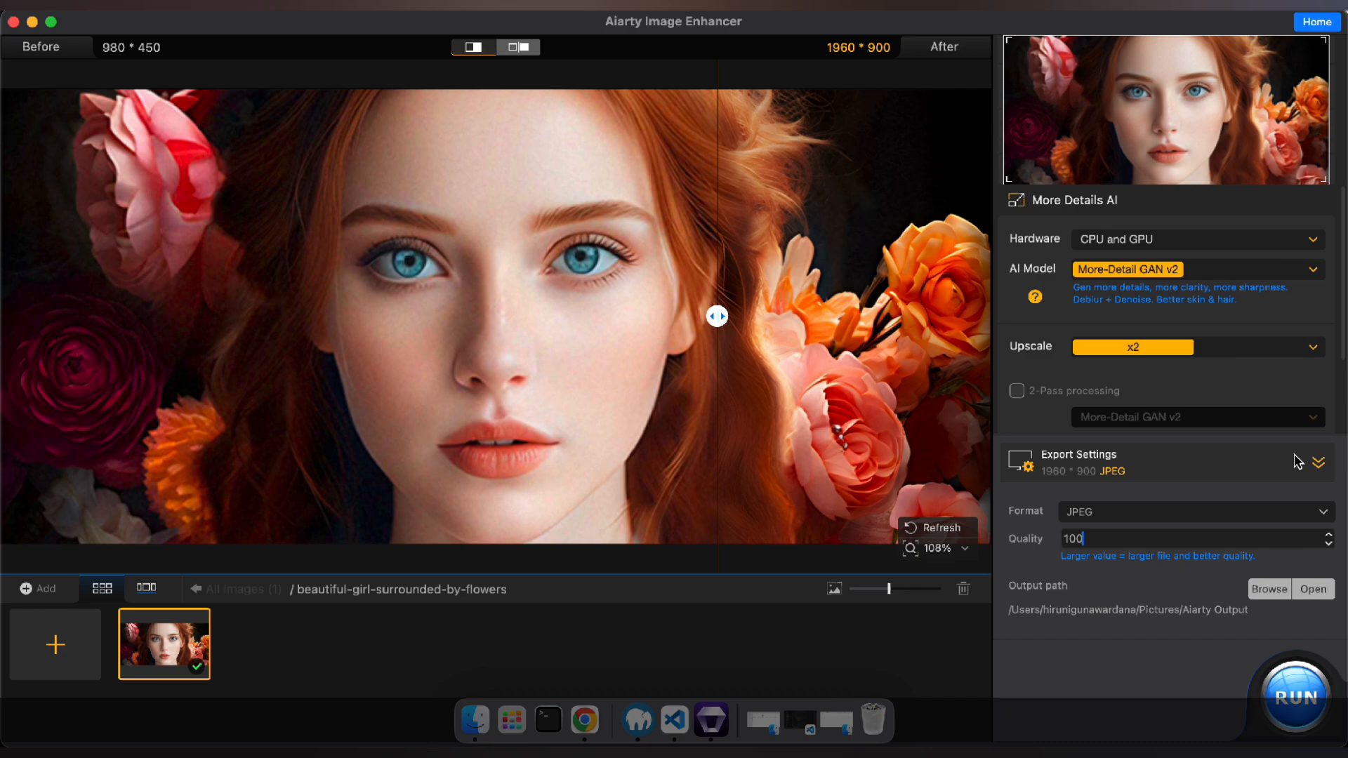
click(1318, 462)
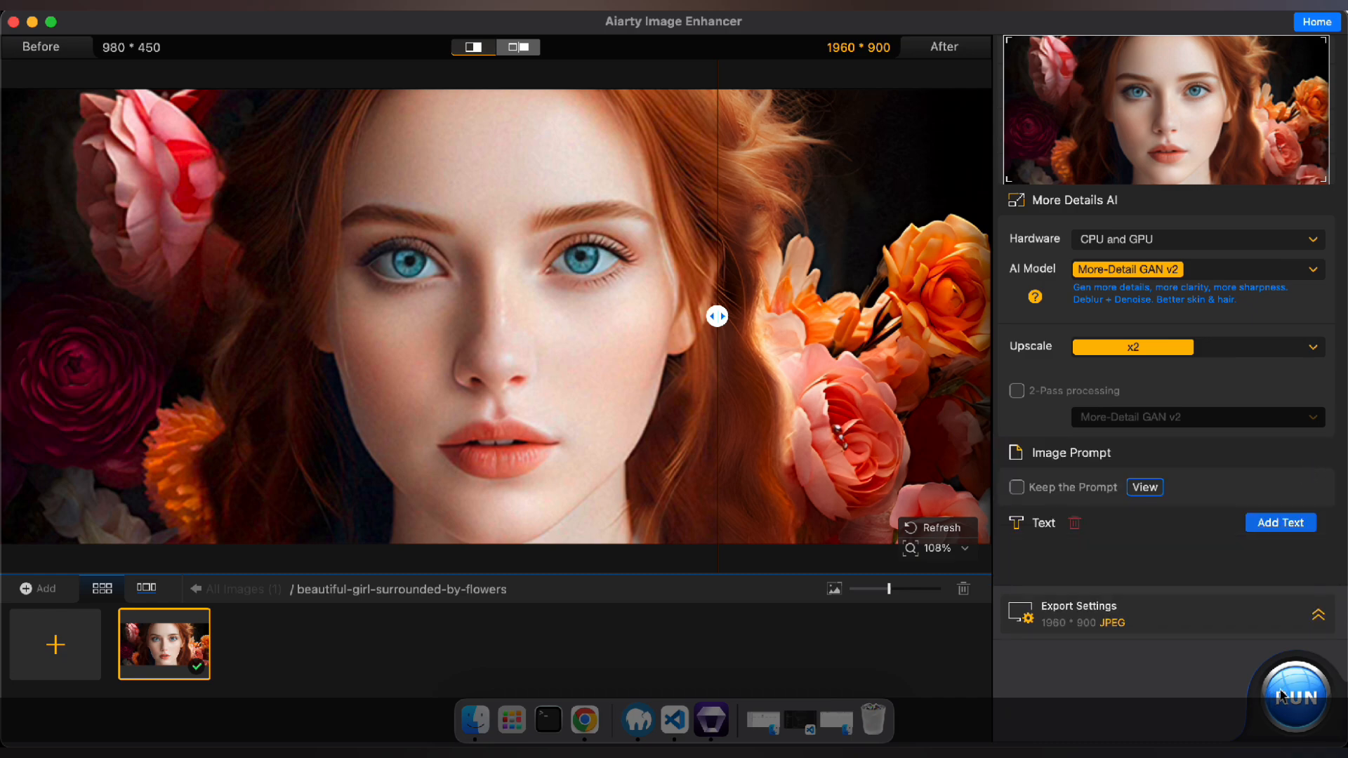
click(1293, 696)
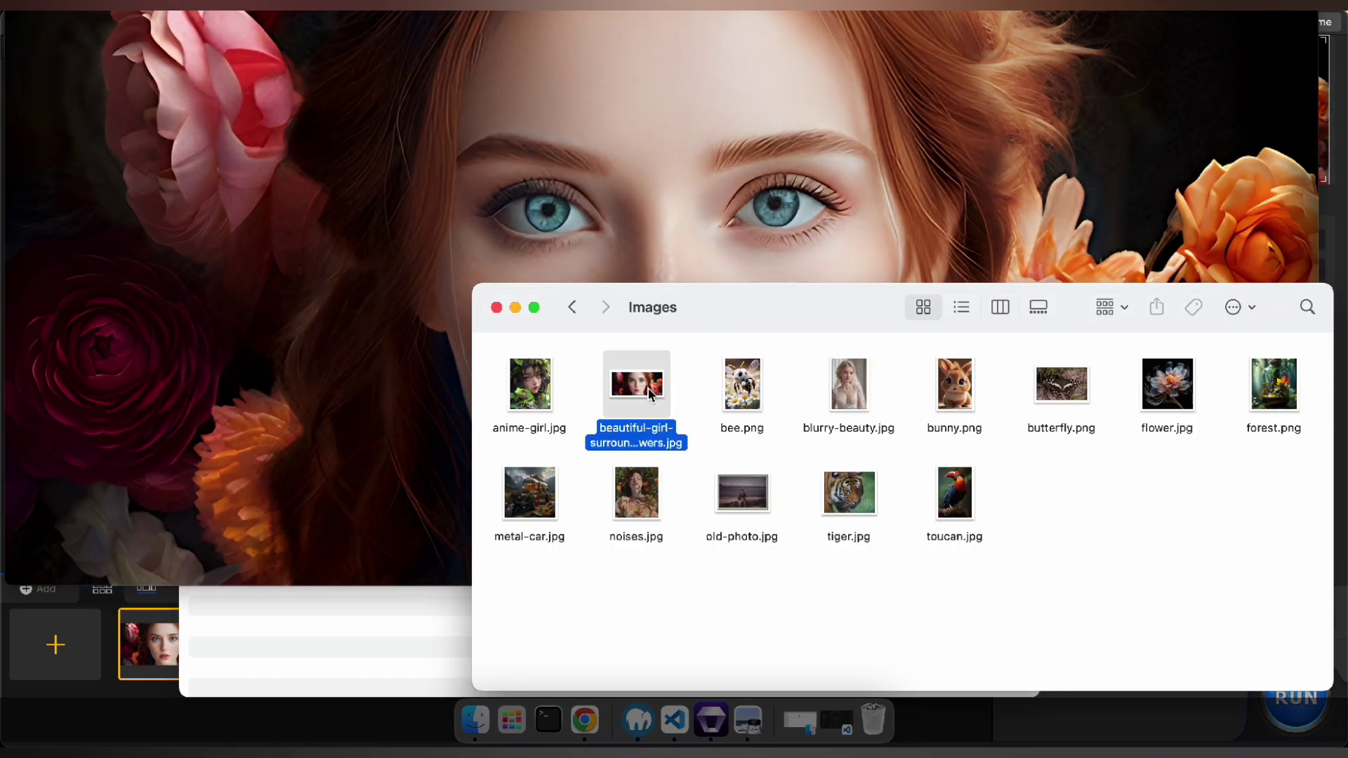
double_click(636, 384)
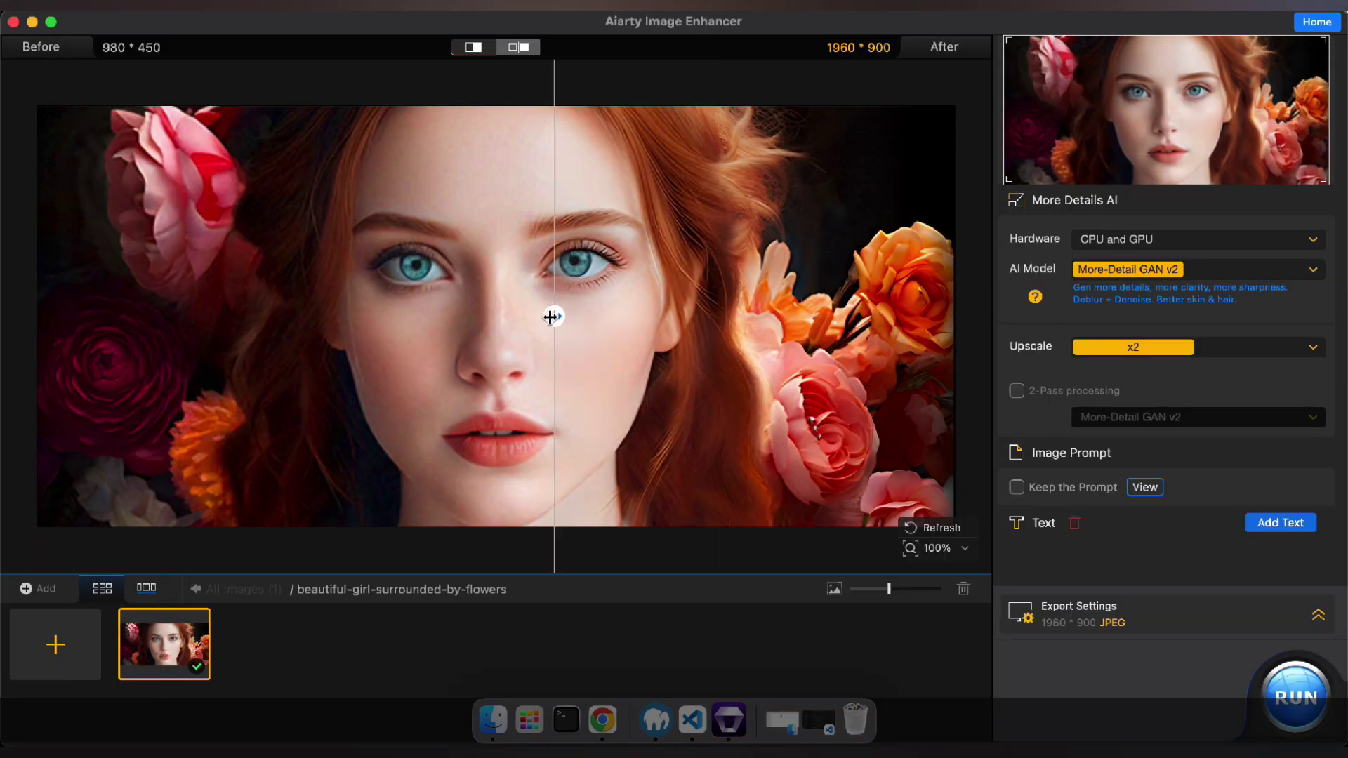
click(490, 713)
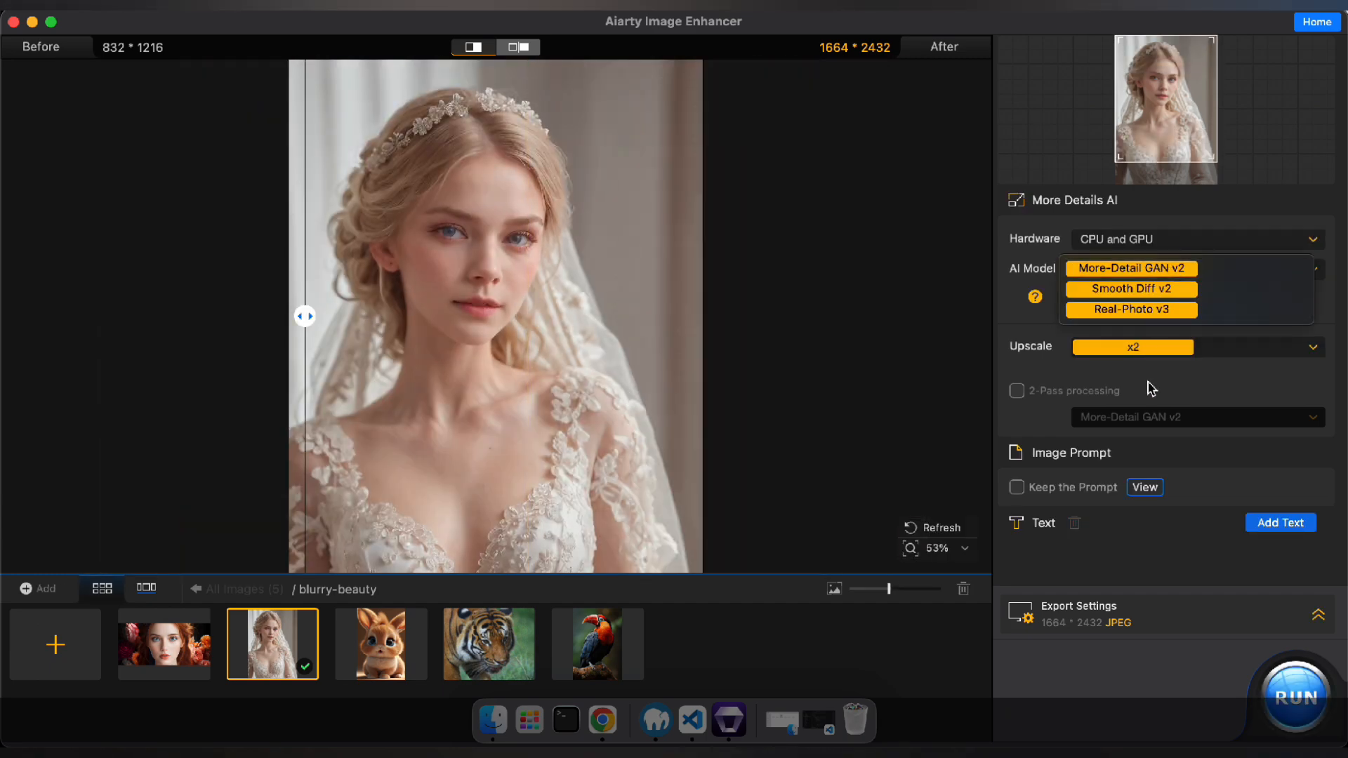
Step: Preview bunny, tiger and toucan, then run x2 upscaling with Real-Photo v3
click(380, 643)
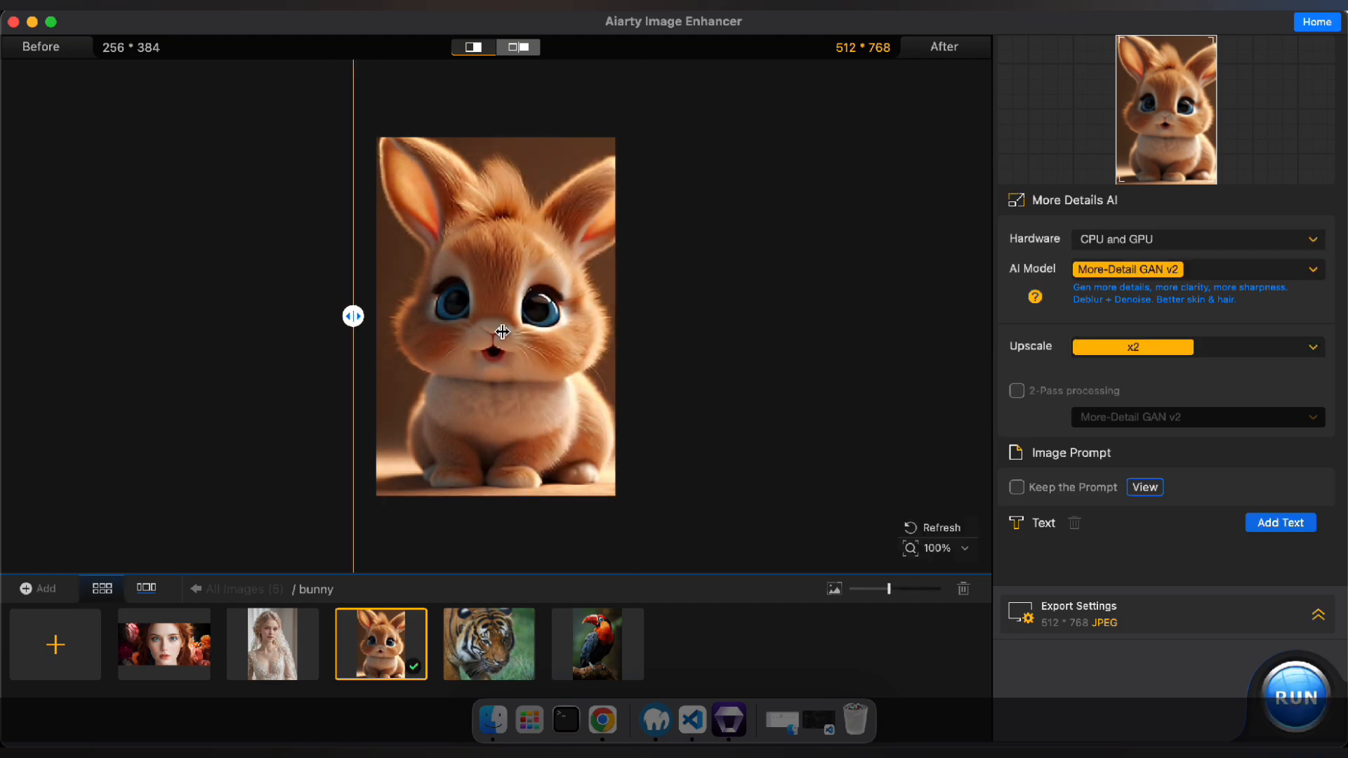
click(489, 644)
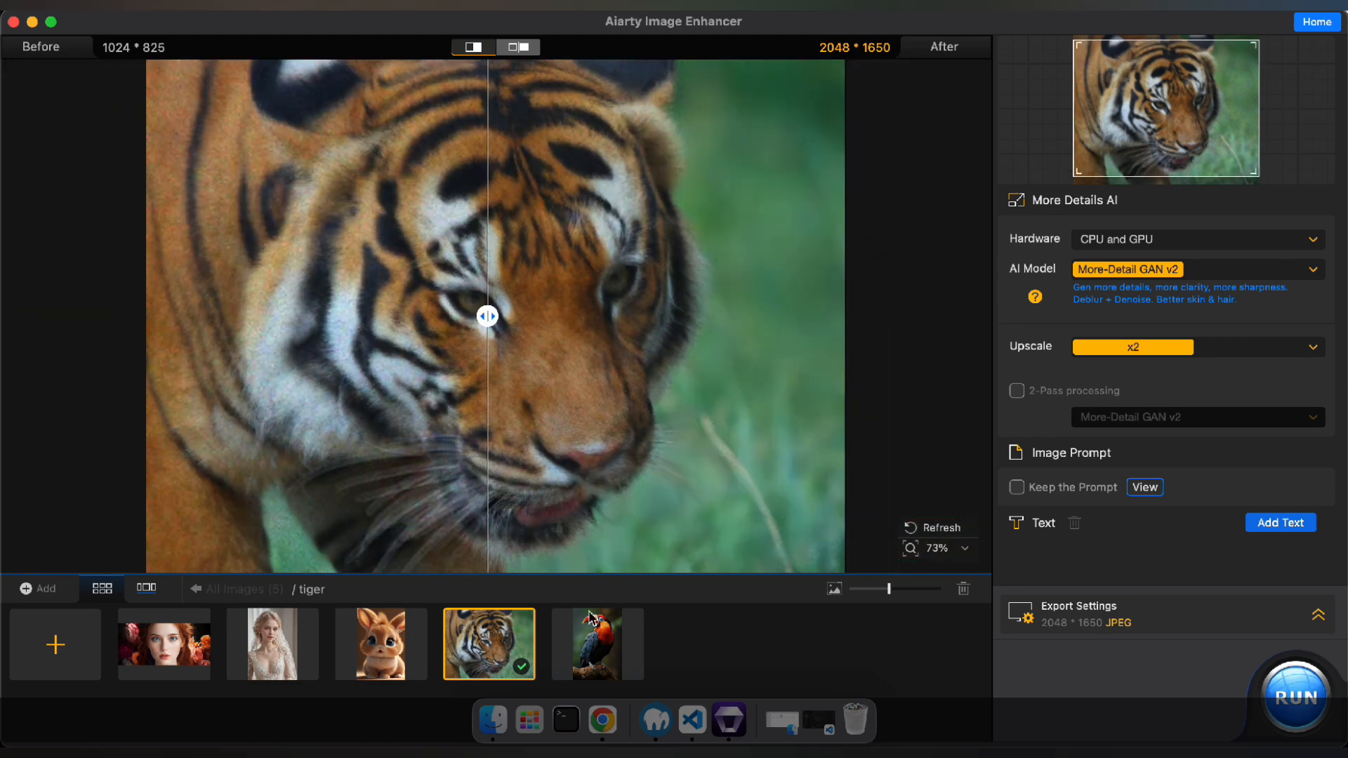
click(597, 643)
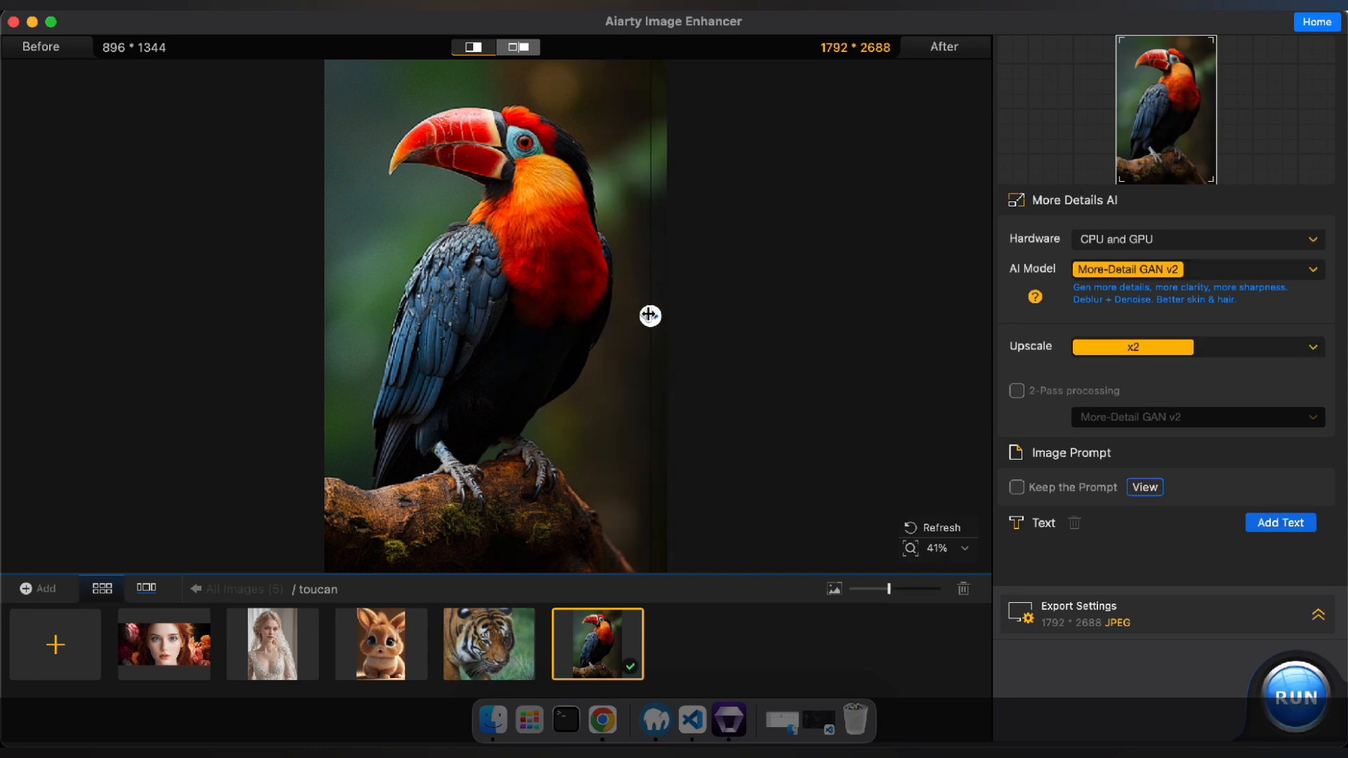
click(1293, 697)
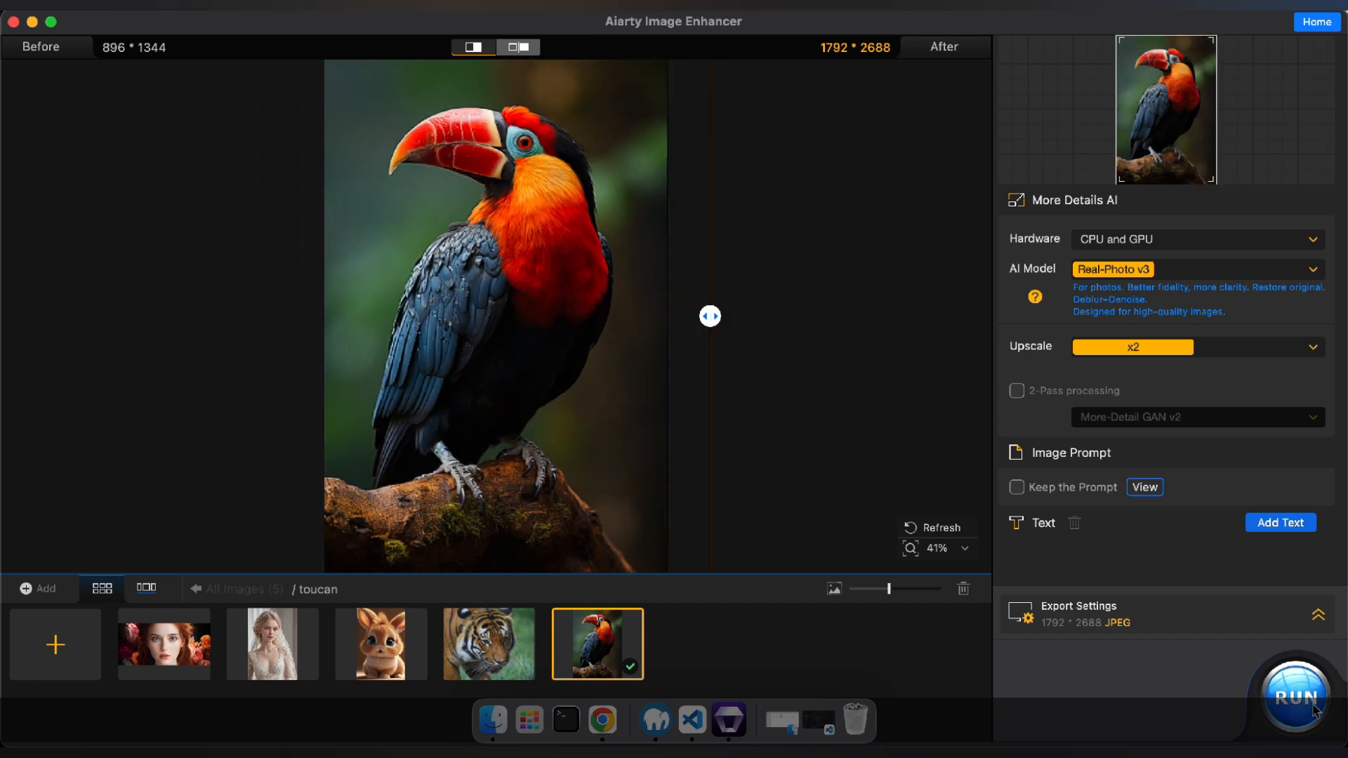
click(1294, 697)
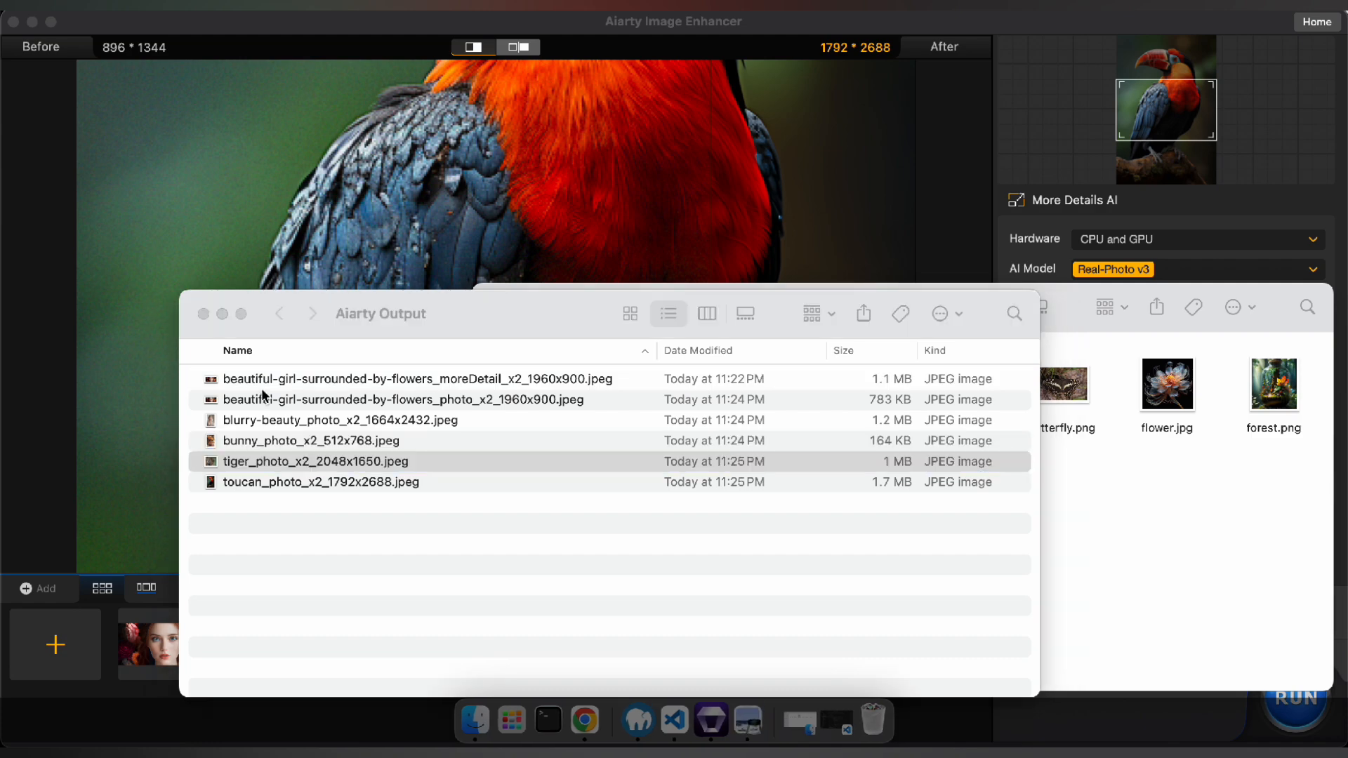
mouse_move(64, 17)
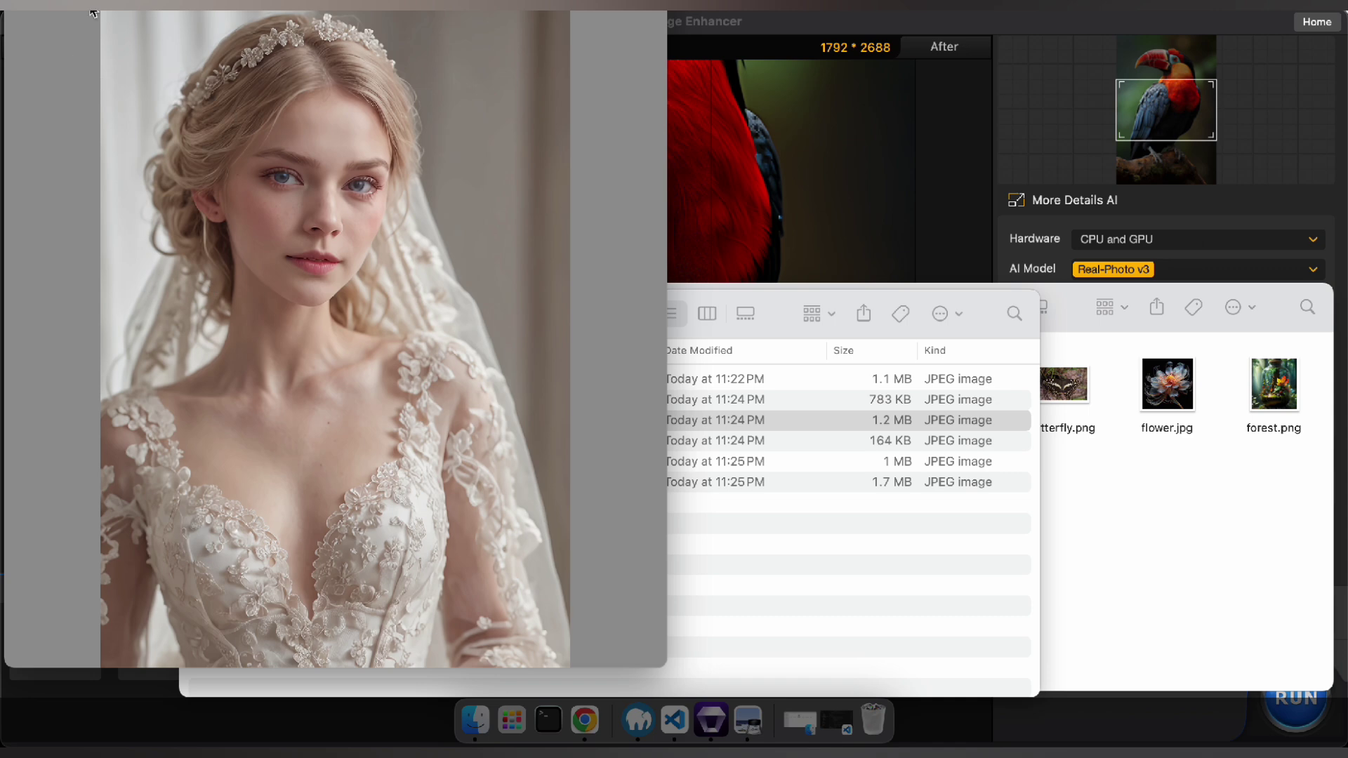
Step: Close the blurry-beauty_photo_x2 Quick Look preview in Aiarty Output
click(923, 307)
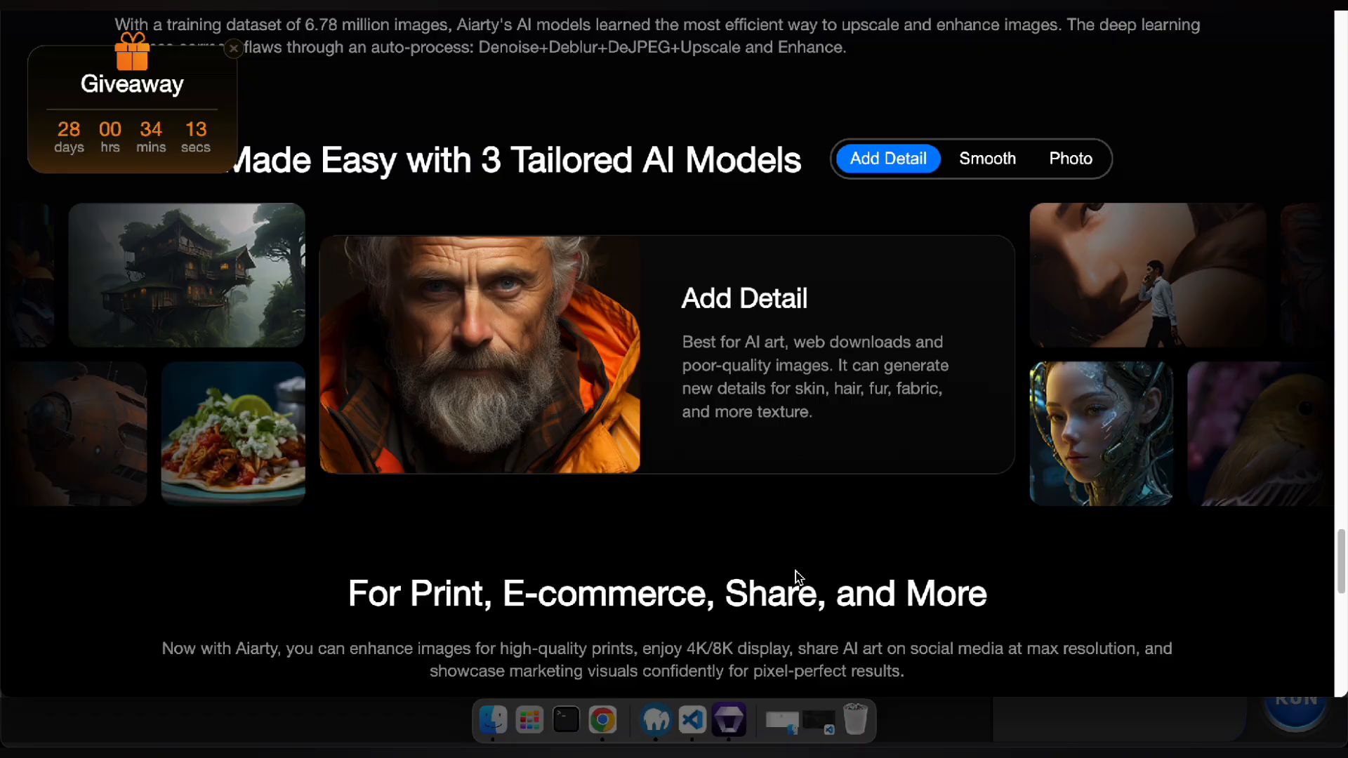
Step: Scroll down the Aiarty homepage and back up to the top
scroll(down, 3)
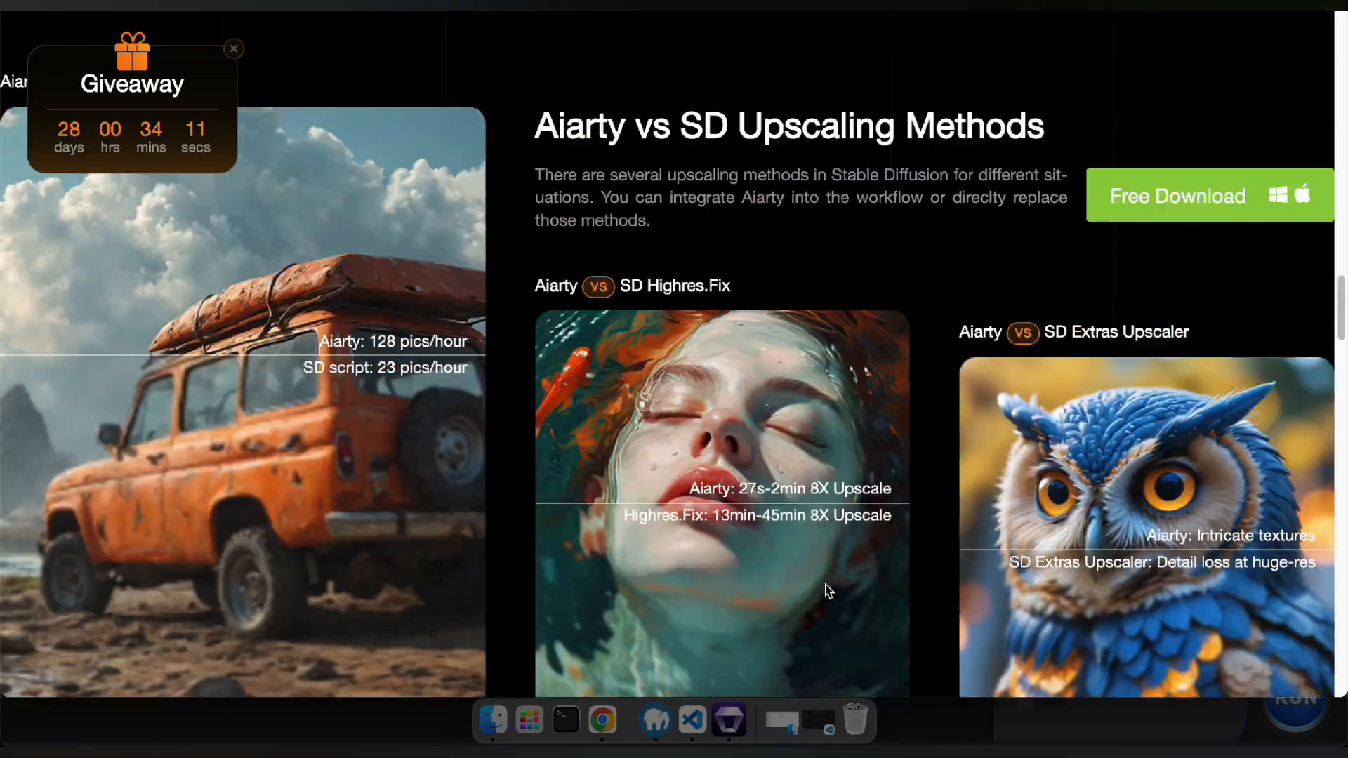
scroll(up, 3)
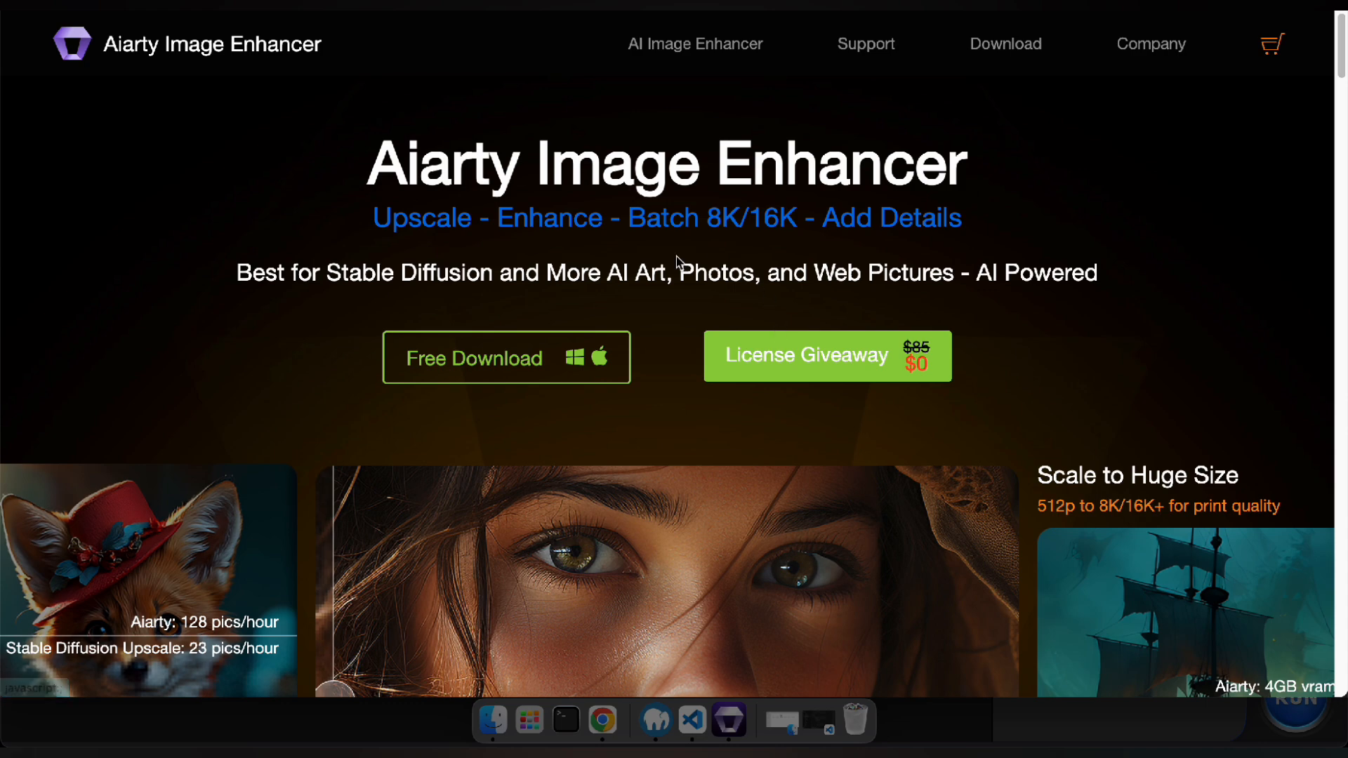
mouse_move(84, 69)
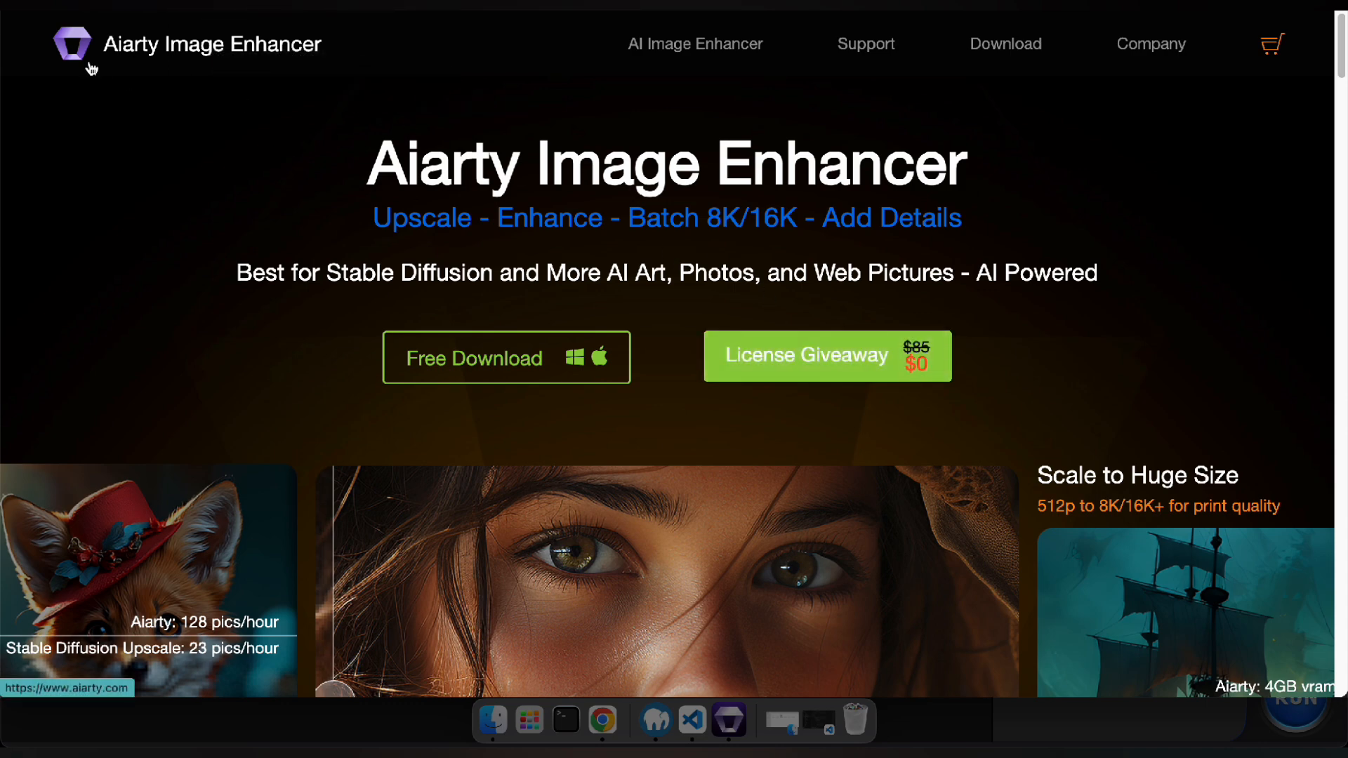